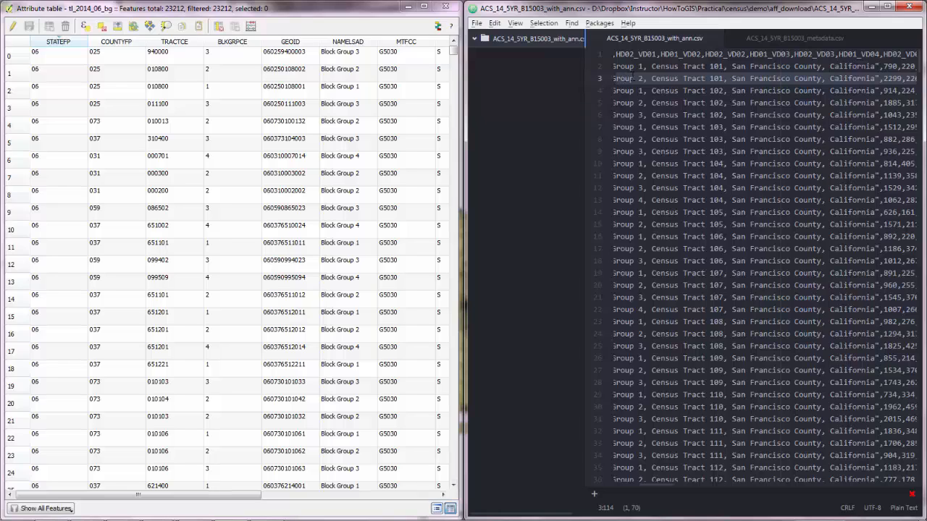
- Check block group GEOID values against the census CSV's GEO.id2 IDs, then close the attribute table
click(405, 104)
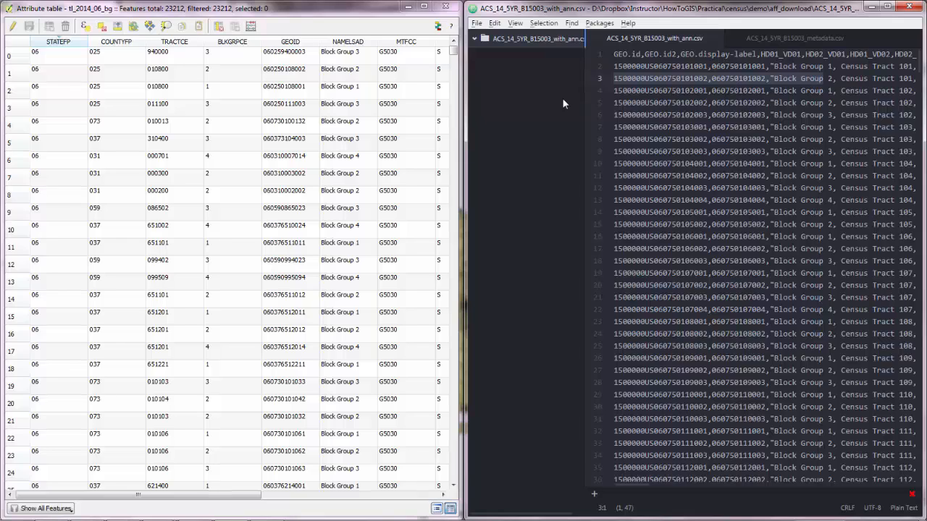
click(289, 51)
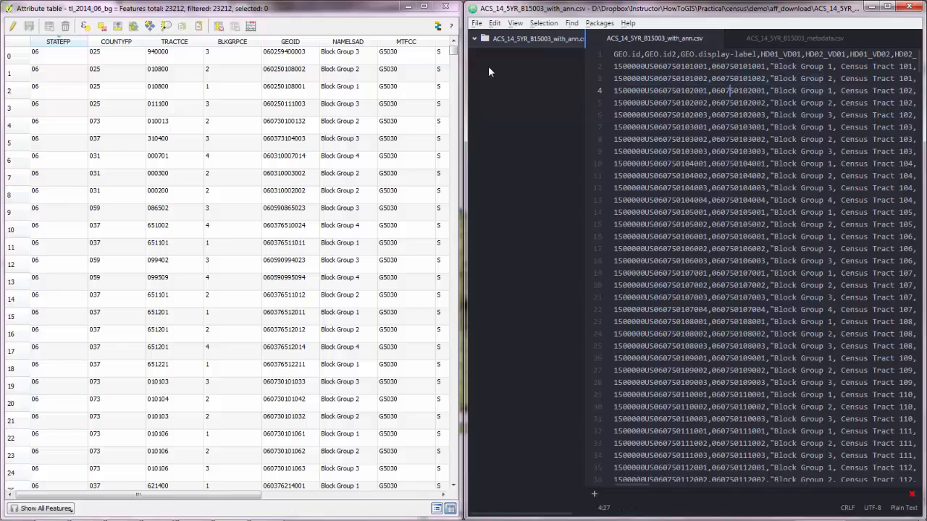
click(289, 51)
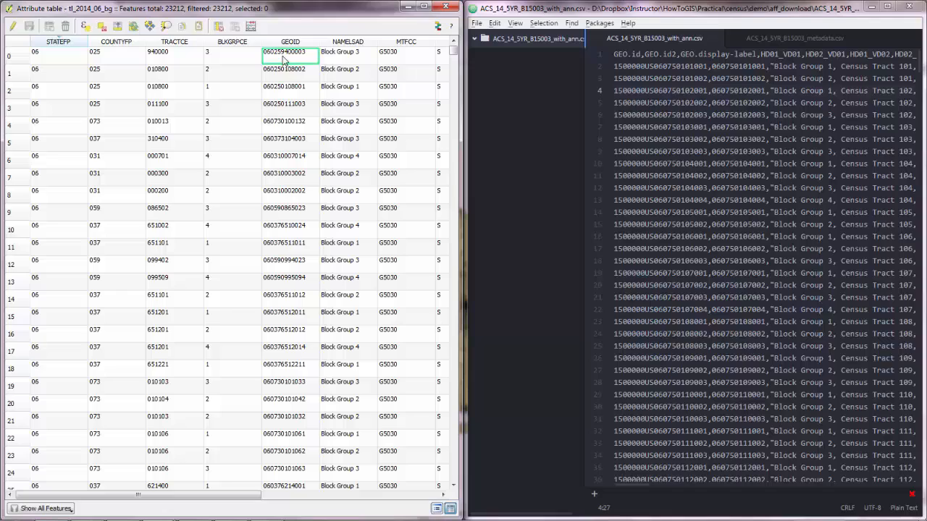
mouse_move(293, 61)
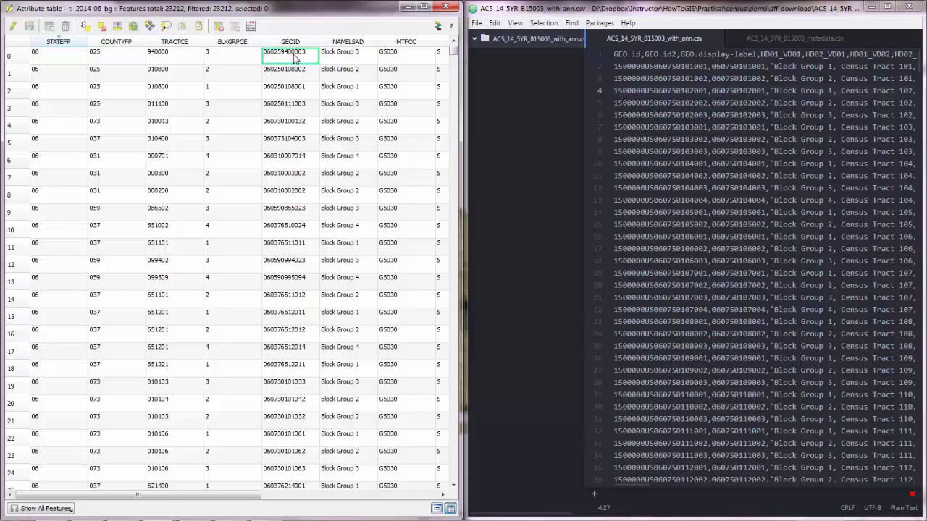
mouse_move(299, 75)
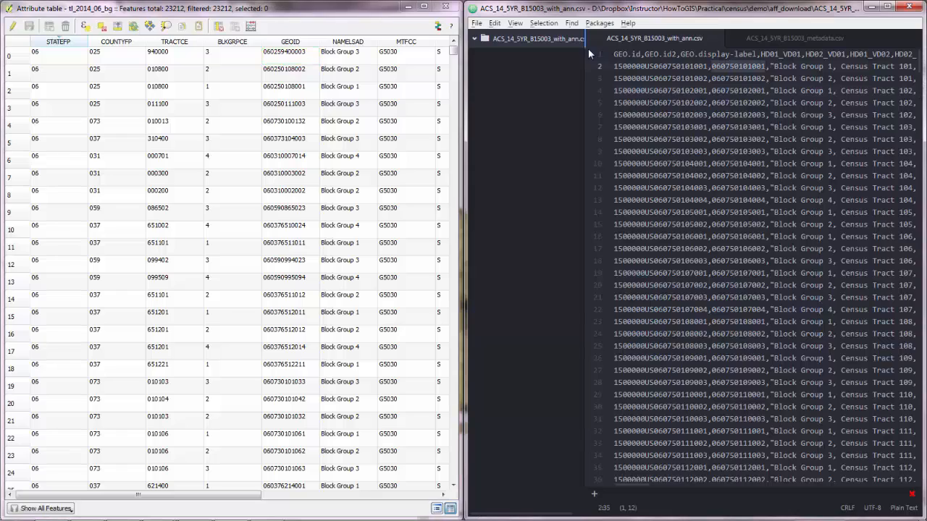
mouse_move(335, 79)
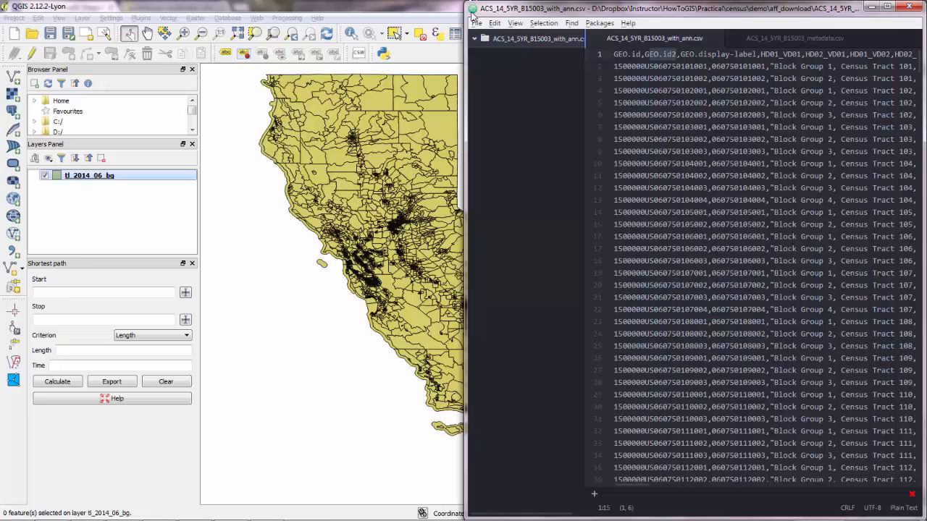
- Load ACS_14_5YR_B15003_with_ann.csv via Add Vector Layer and open the new layer's options
click(472, 8)
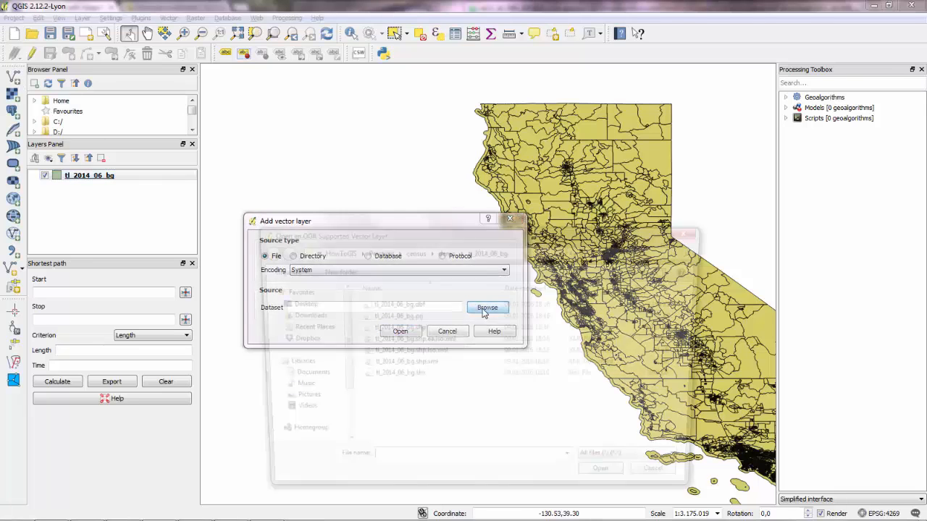
click(487, 307)
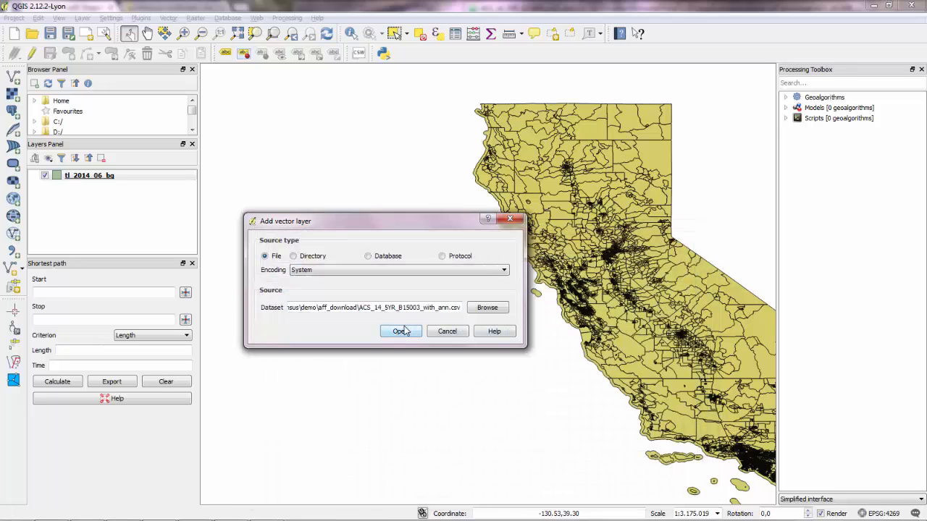
click(400, 331)
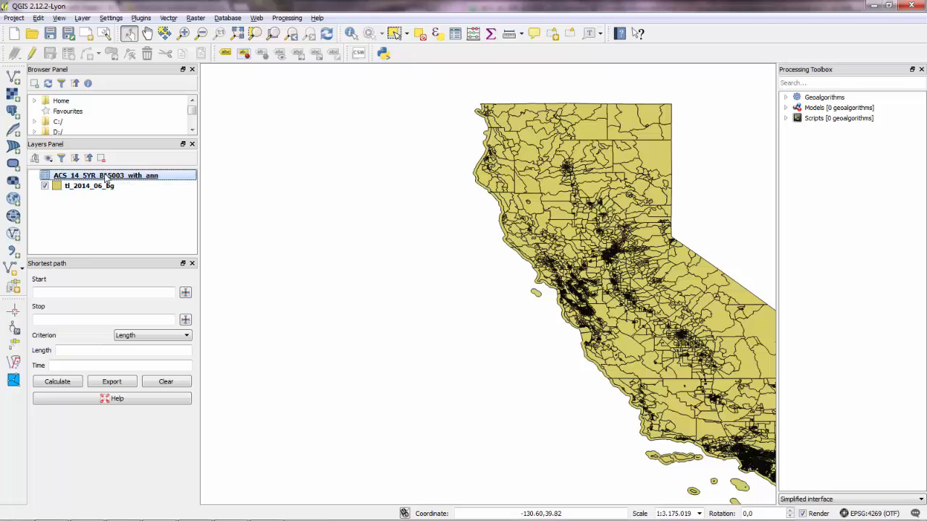
right_click(106, 175)
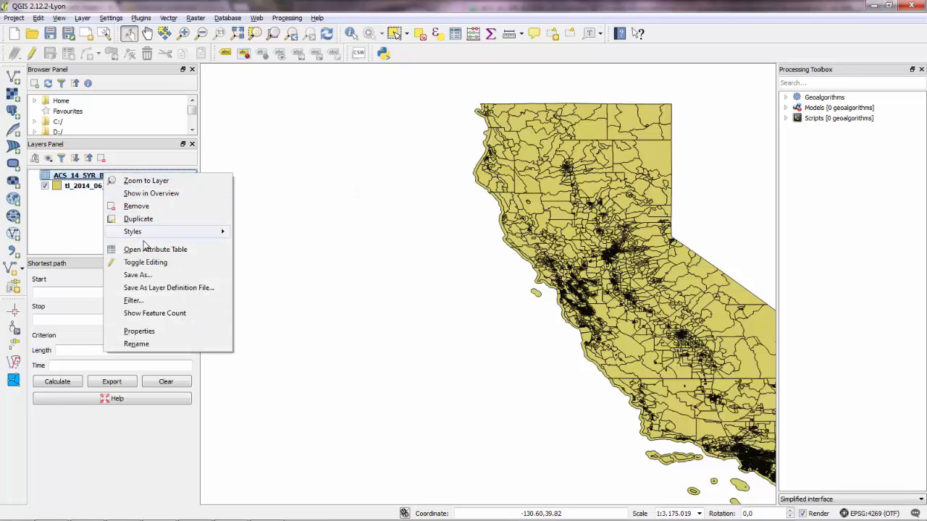
click(155, 249)
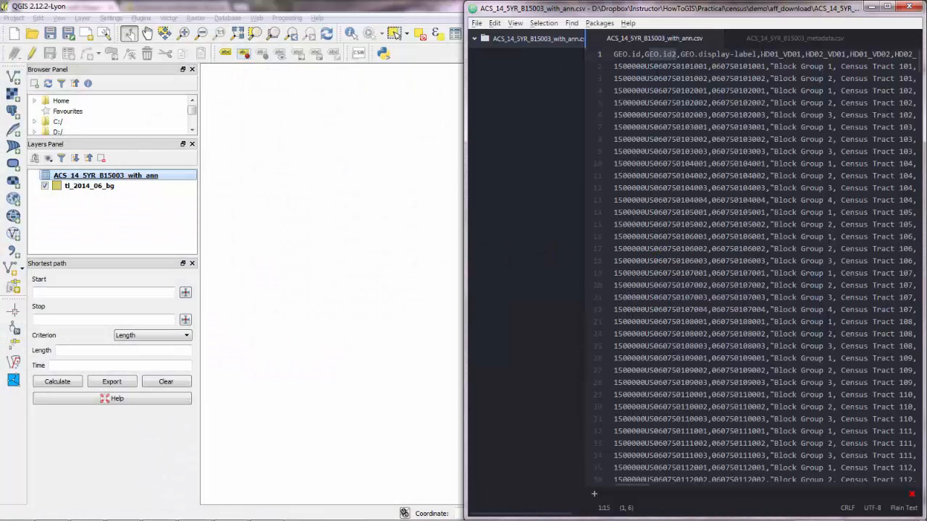
- Show ACS_14_5YR_B15003_metadata.csv in Atom, scrolled to the HD01_VD23 master's degree field
click(794, 38)
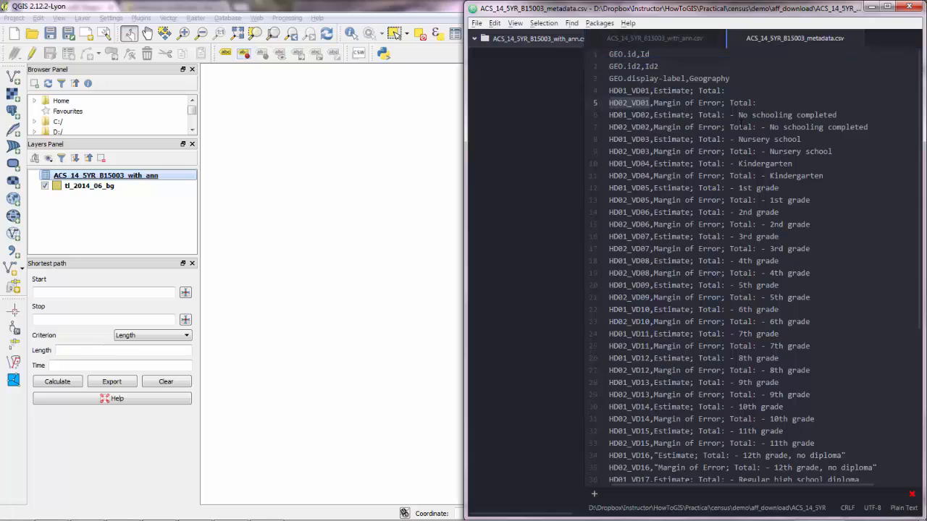
scroll(down, 3)
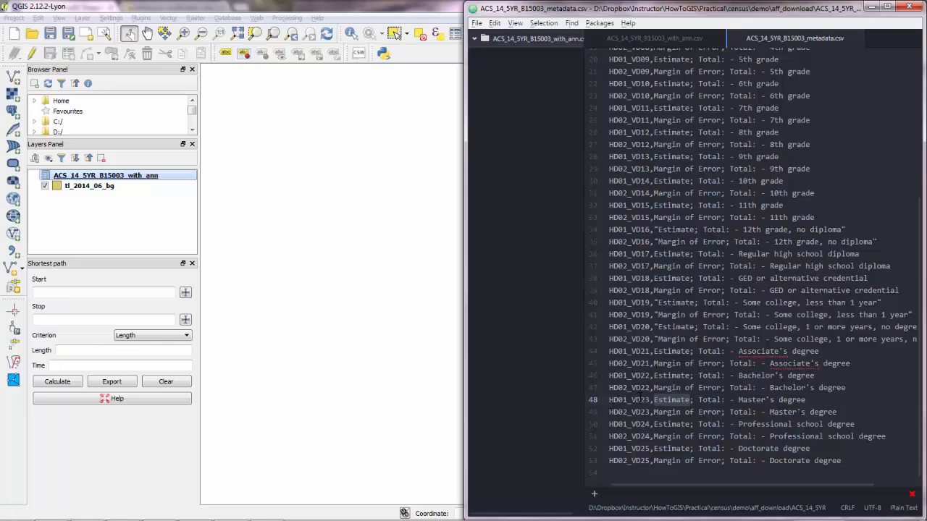
mouse_move(291, 176)
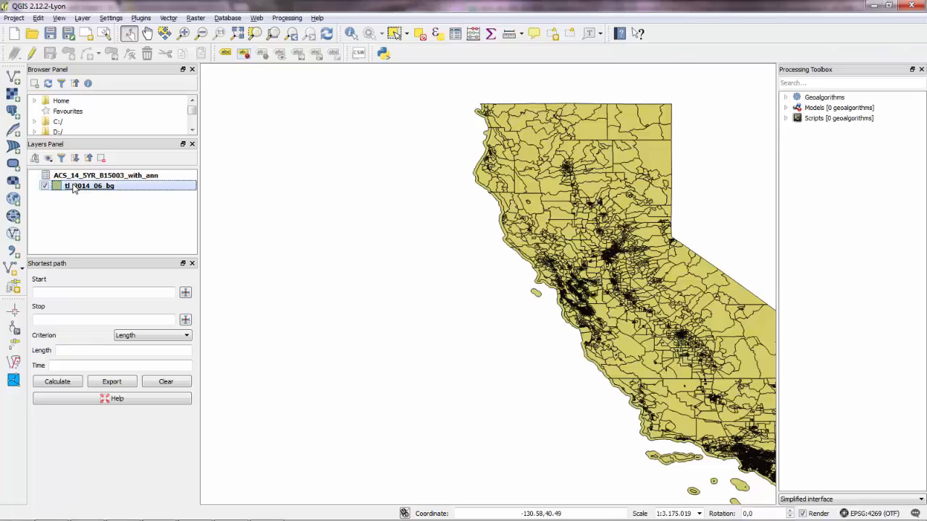
- Add a join from GEO.id2 to GEOID that brings in only HD01_VD23
right_click(87, 185)
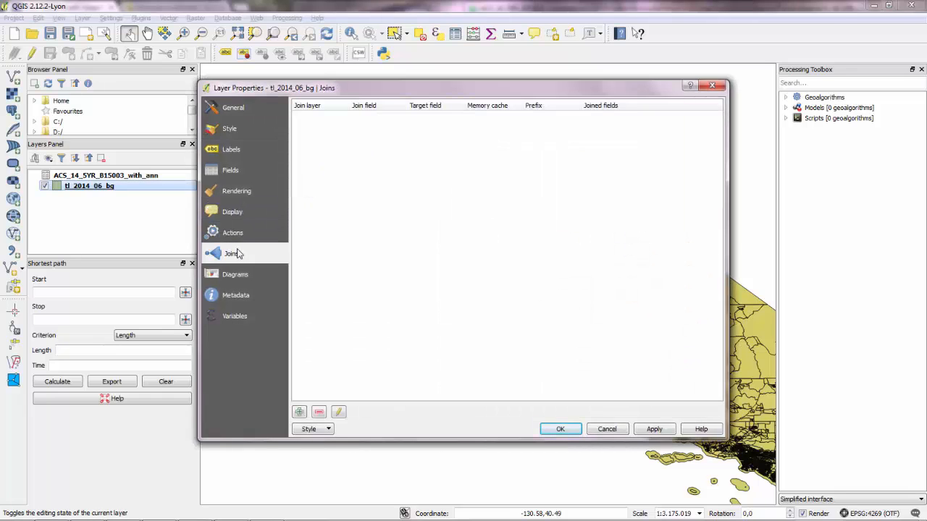
mouse_move(228, 263)
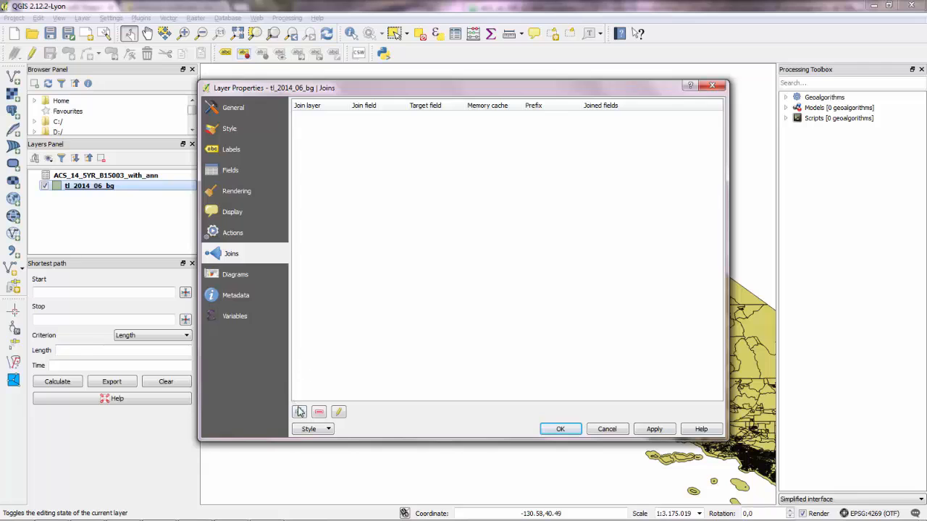
click(299, 412)
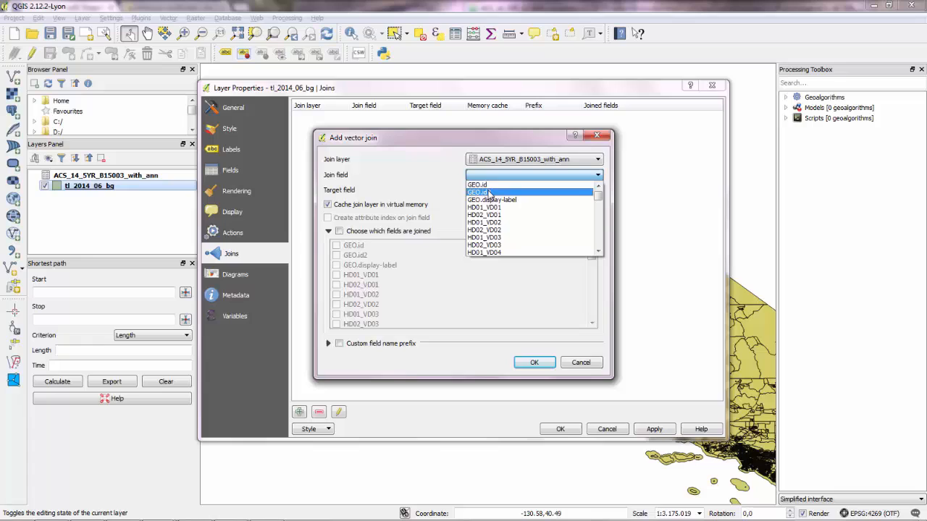
click(478, 175)
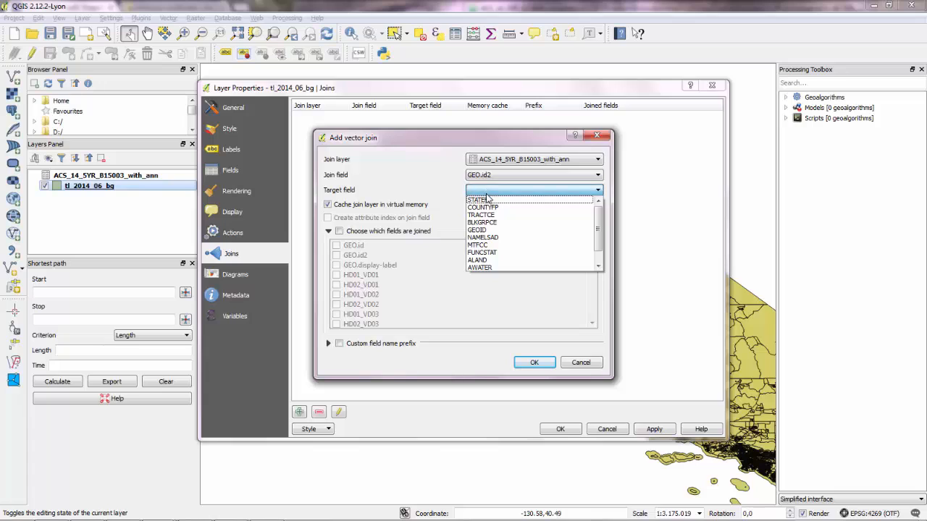
click(476, 229)
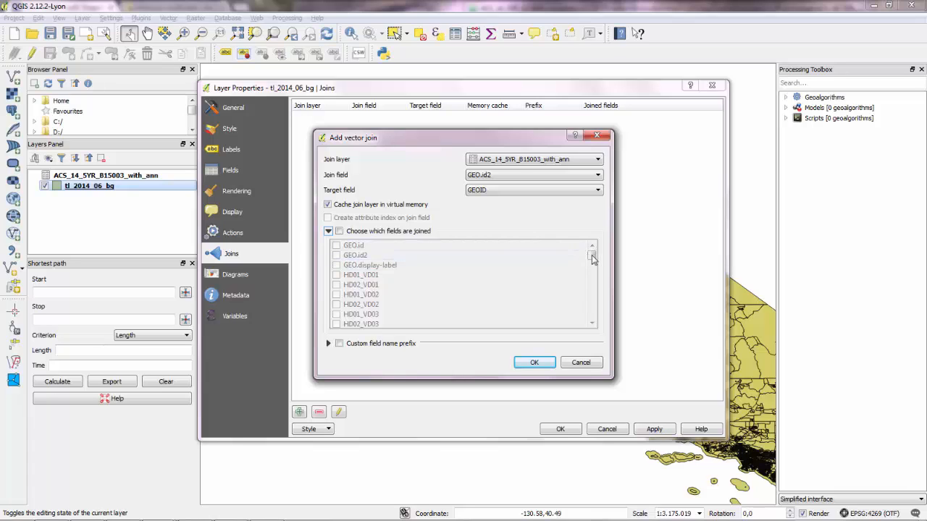
mouse_move(593, 257)
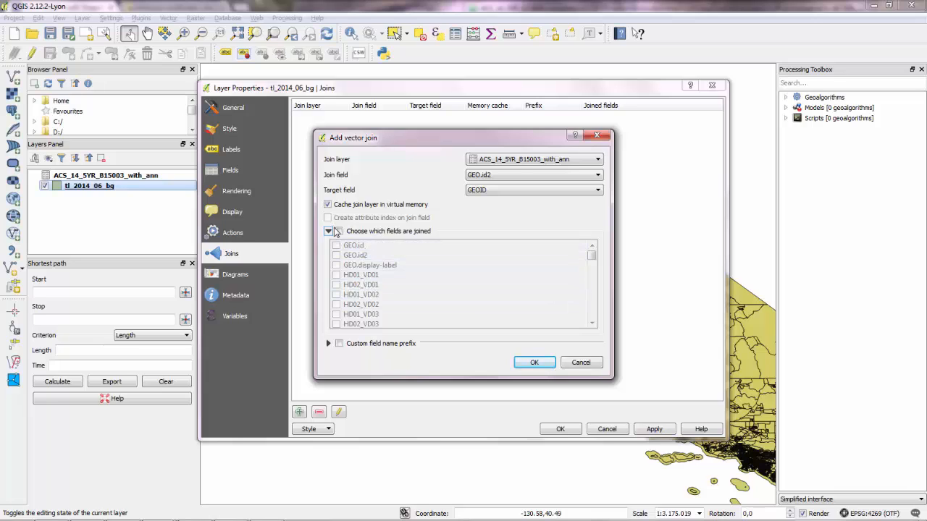
click(339, 231)
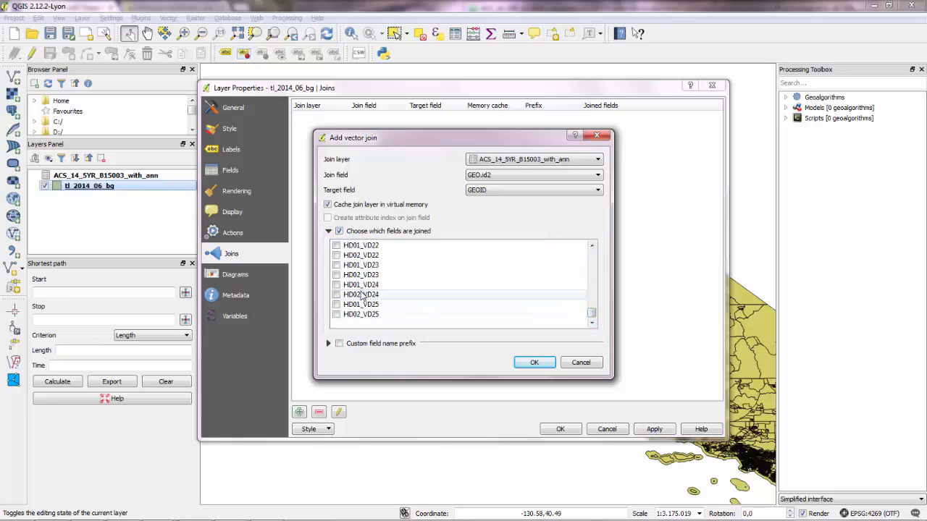
click(336, 265)
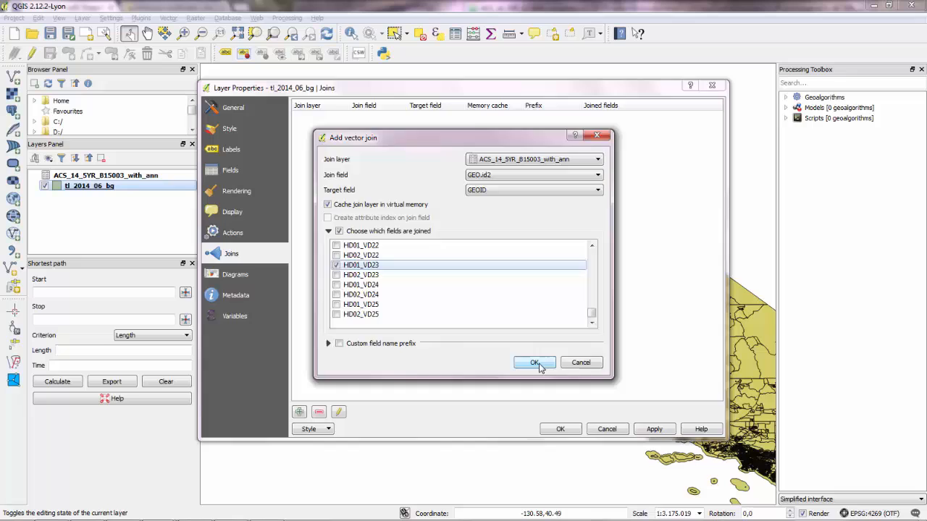
click(534, 363)
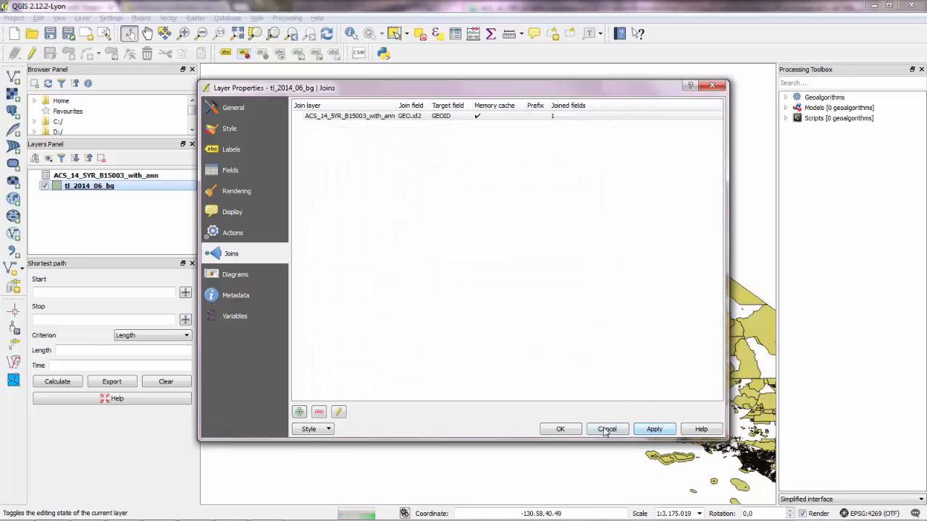
click(607, 428)
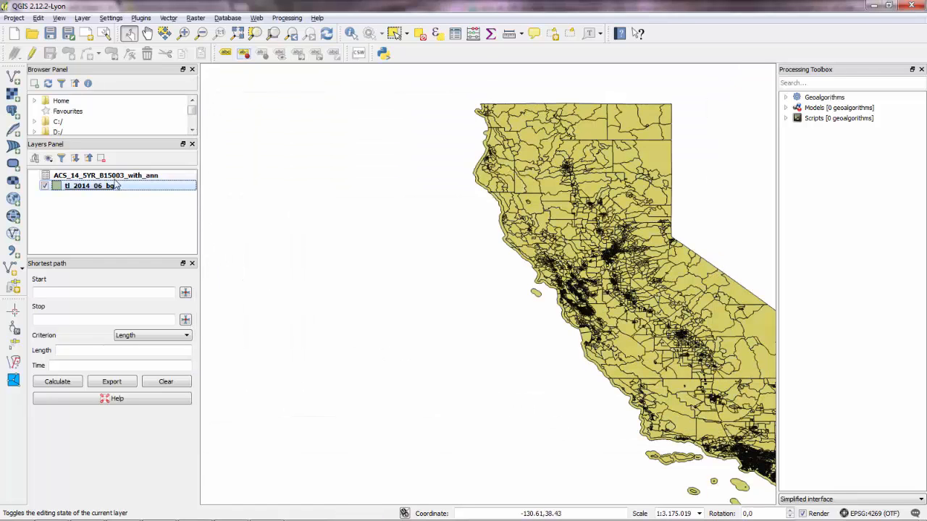
- Sort the block group attribute table by the joined HD01_VD23 column and maximize the window
right_click(87, 185)
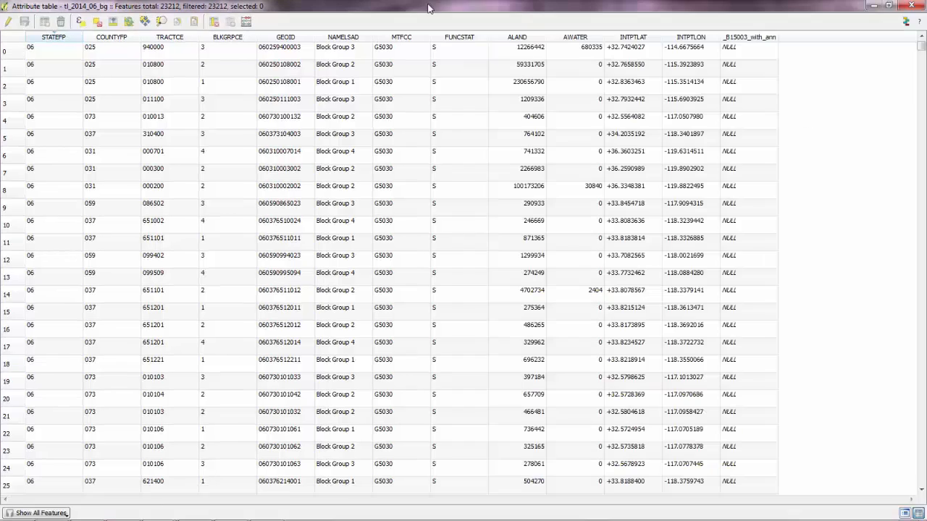
click(749, 37)
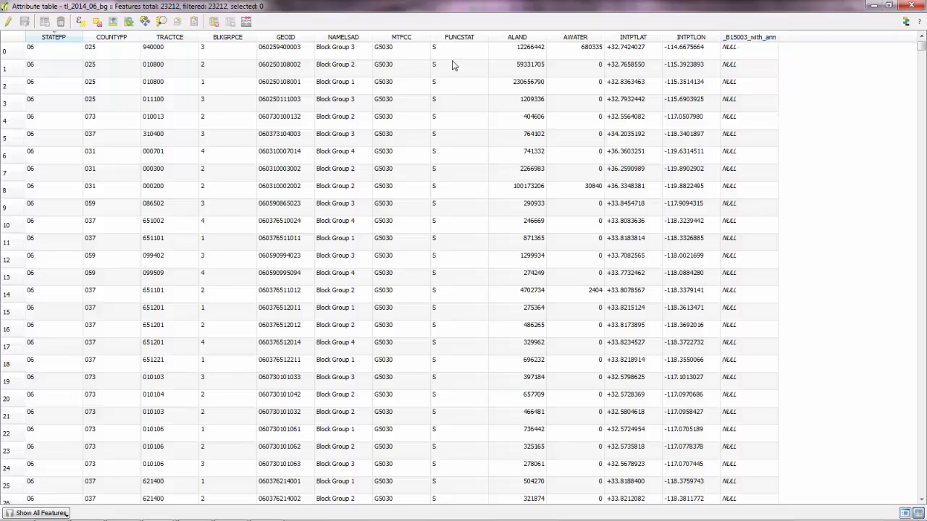
click(7, 47)
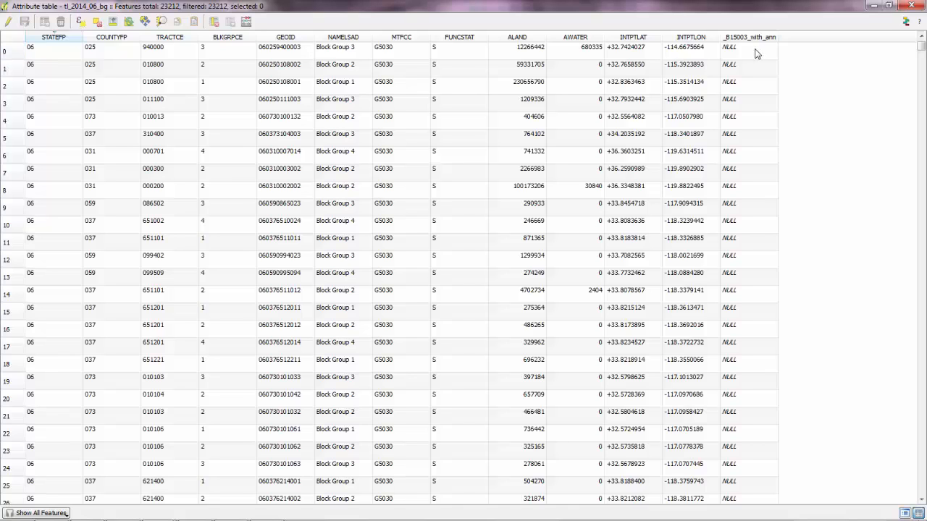
click(748, 37)
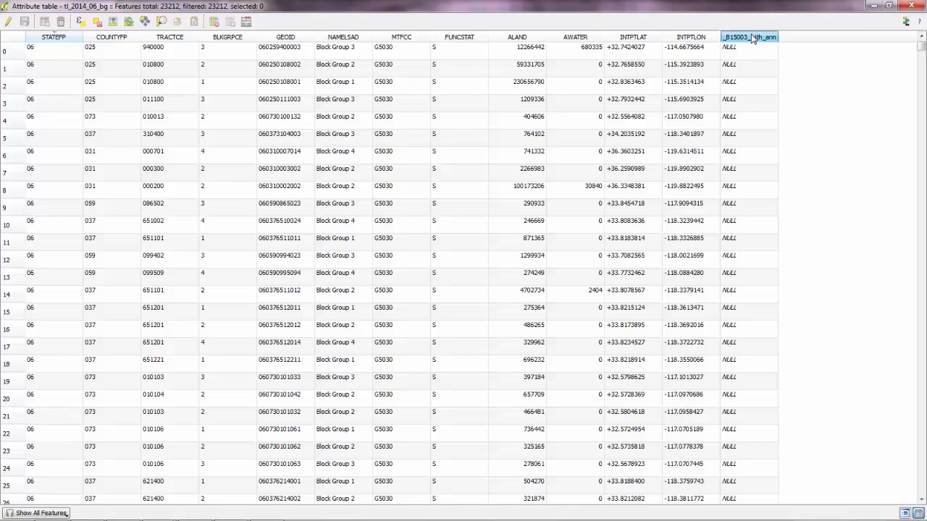
click(750, 37)
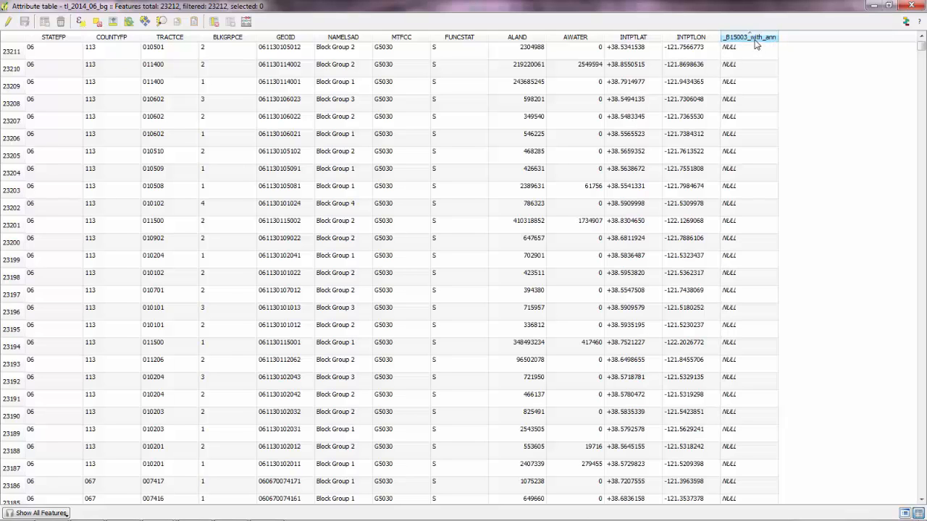
click(748, 37)
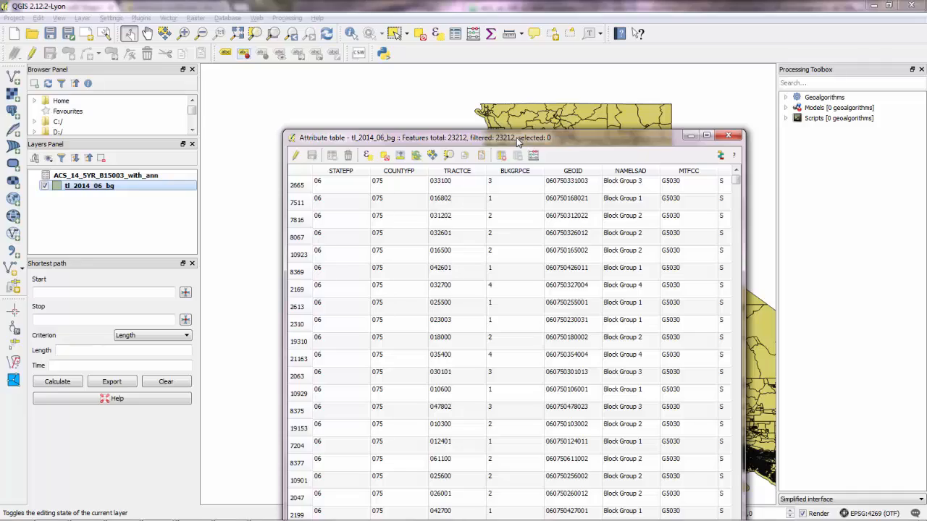
drag(516, 137, 647, 148)
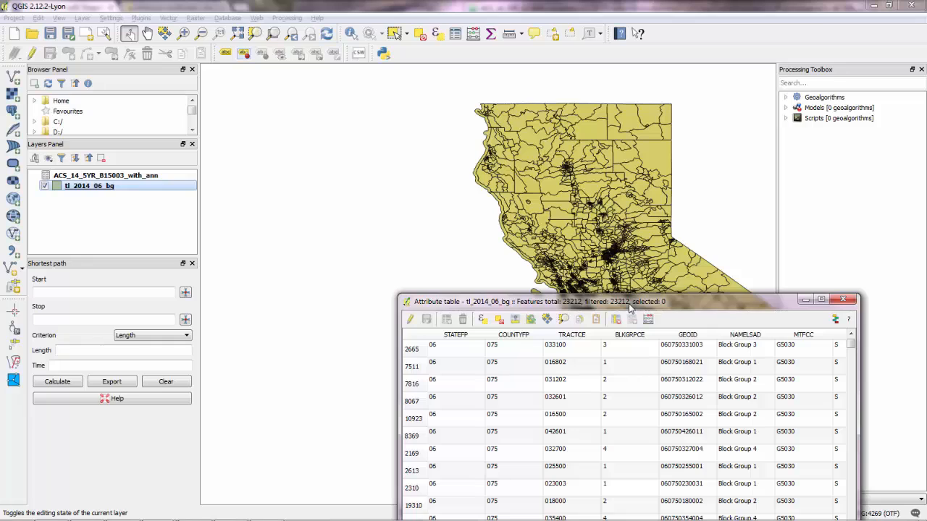
mouse_move(633, 145)
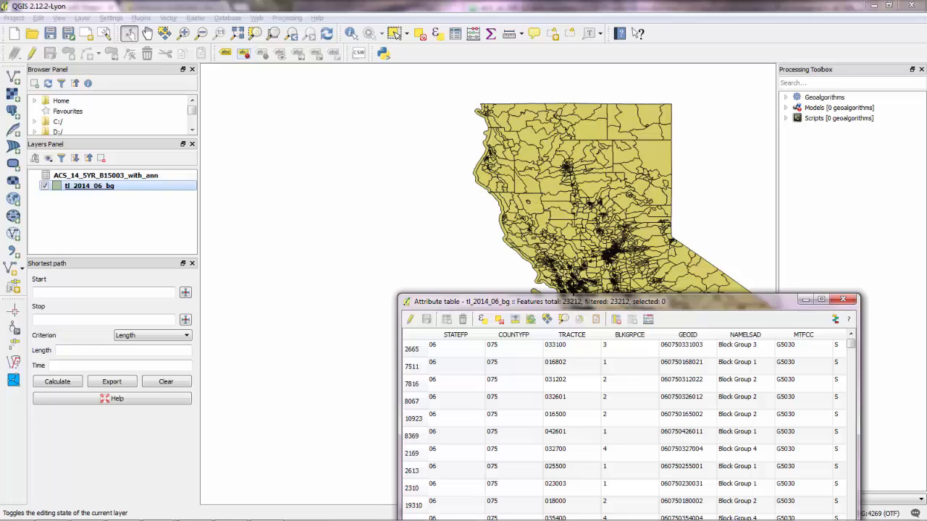
mouse_move(572, 302)
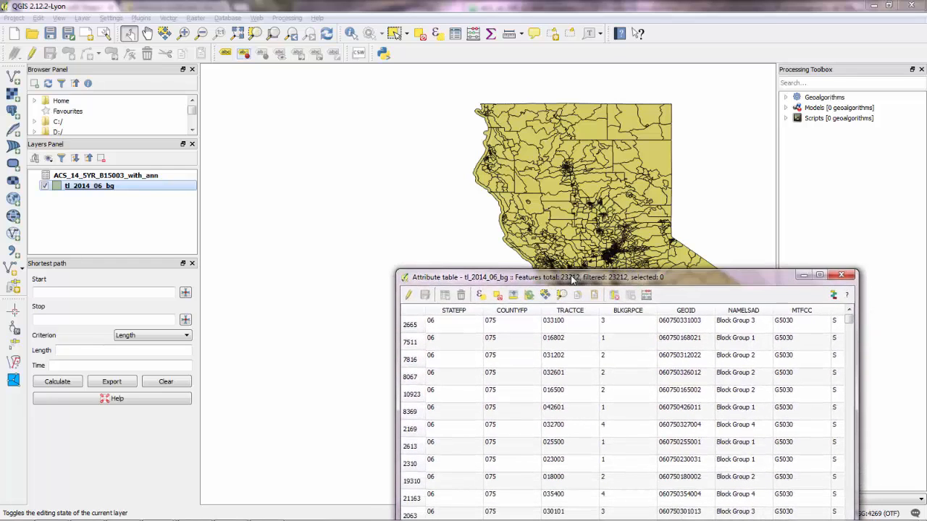
click(818, 278)
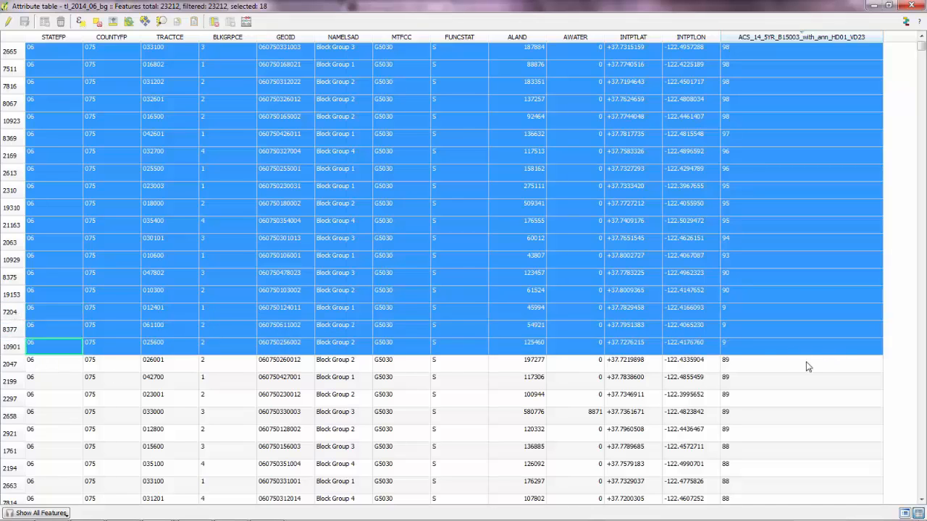
mouse_move(99, 286)
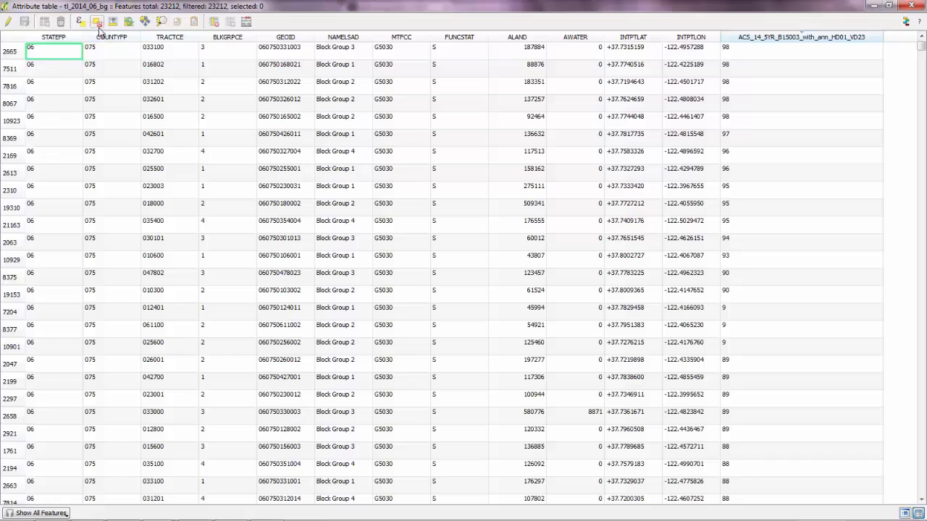
mouse_move(97, 21)
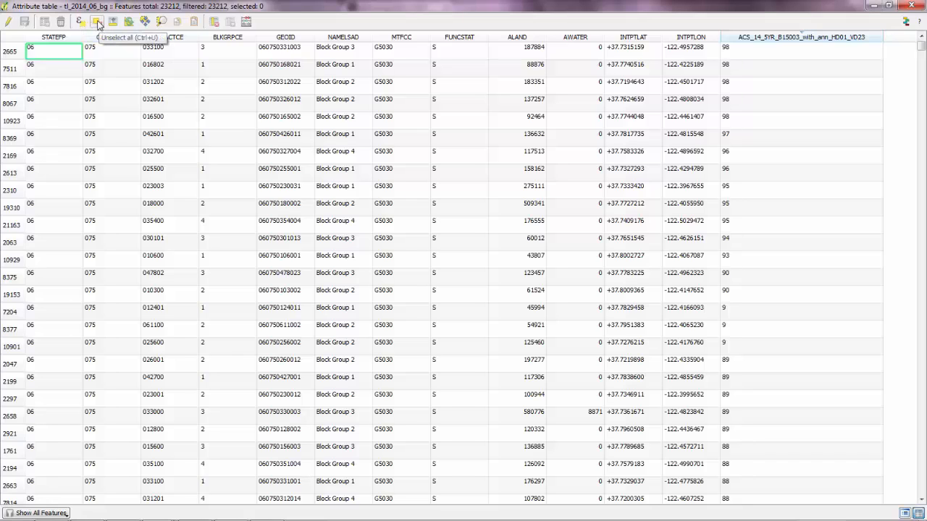
mouse_move(79, 21)
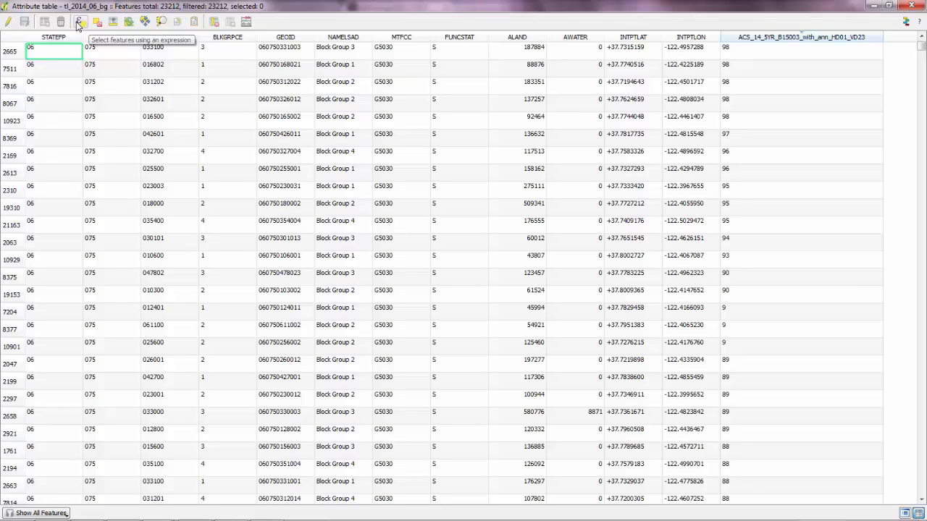
- Select features with the expression ACS_14_5YR_B15003_with_ann_HD01_VD23 is NULL
click(80, 21)
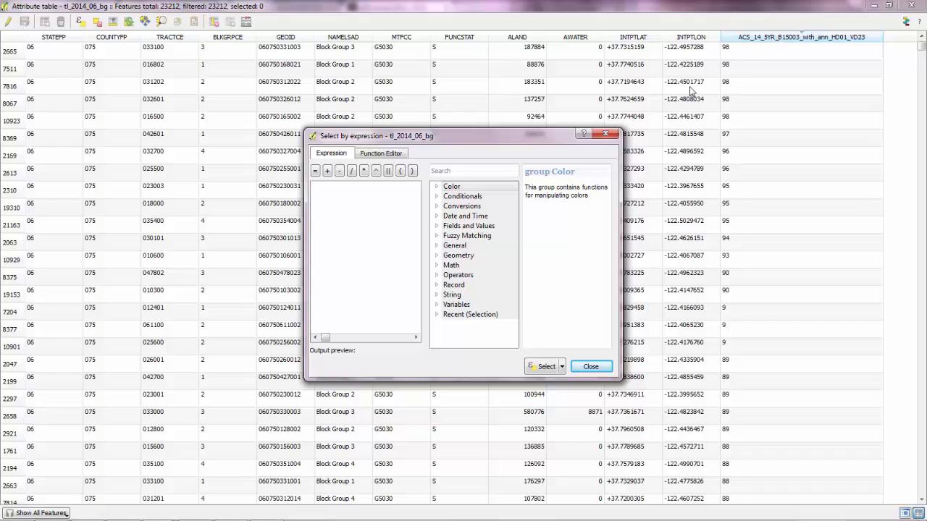
click(461, 196)
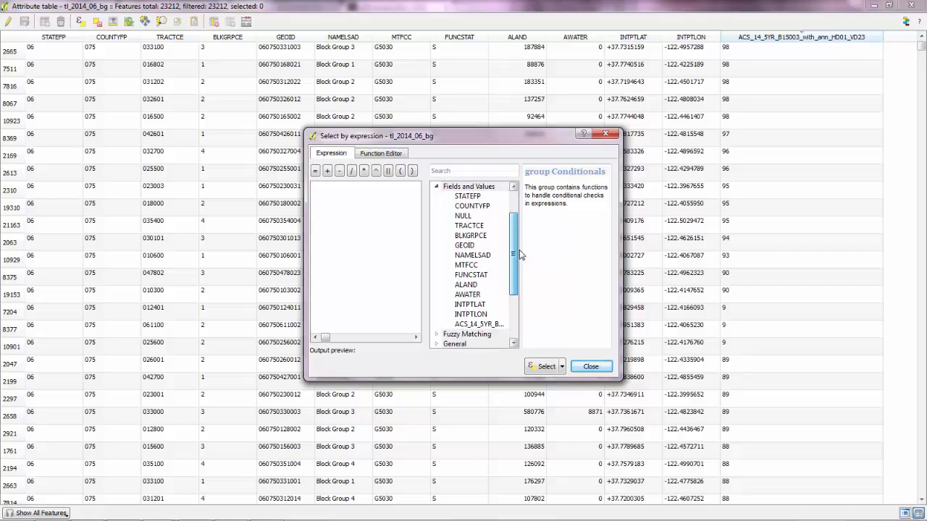
scroll(down, 3)
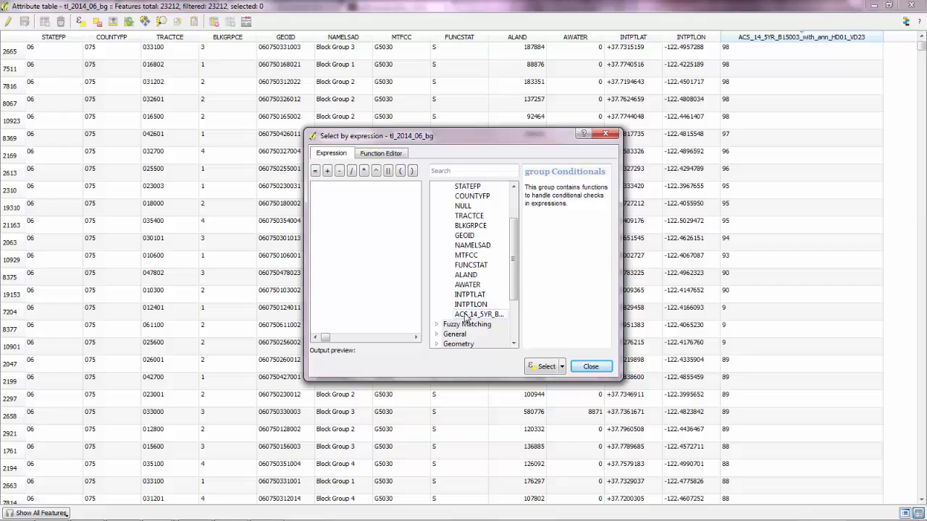
double_click(477, 314)
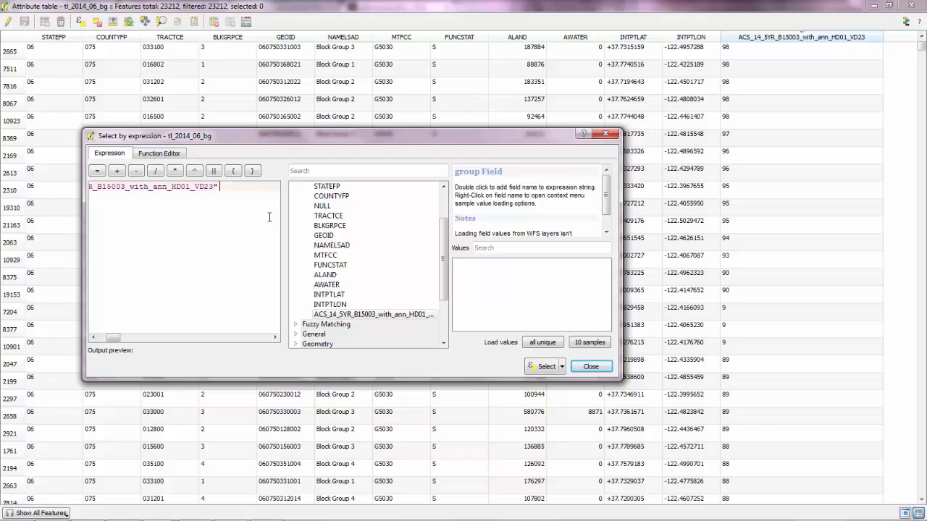
text(is NULL)
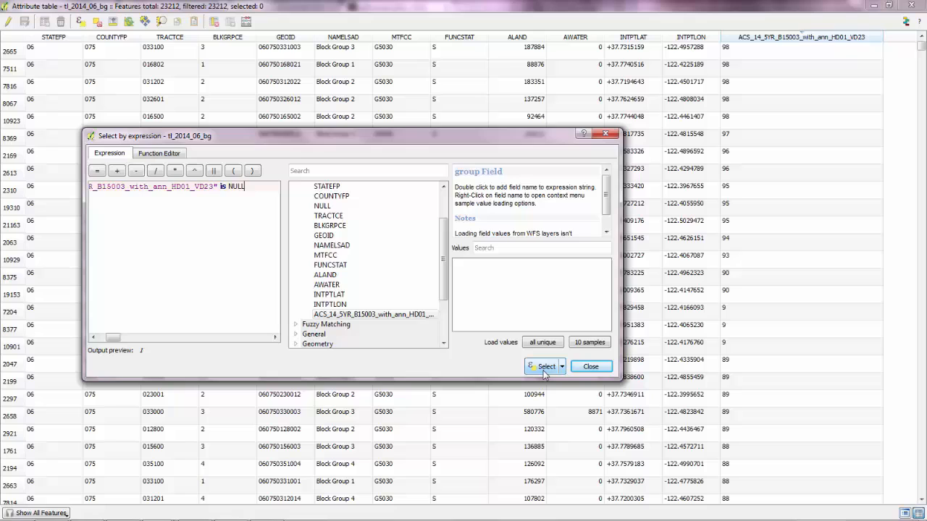
click(544, 366)
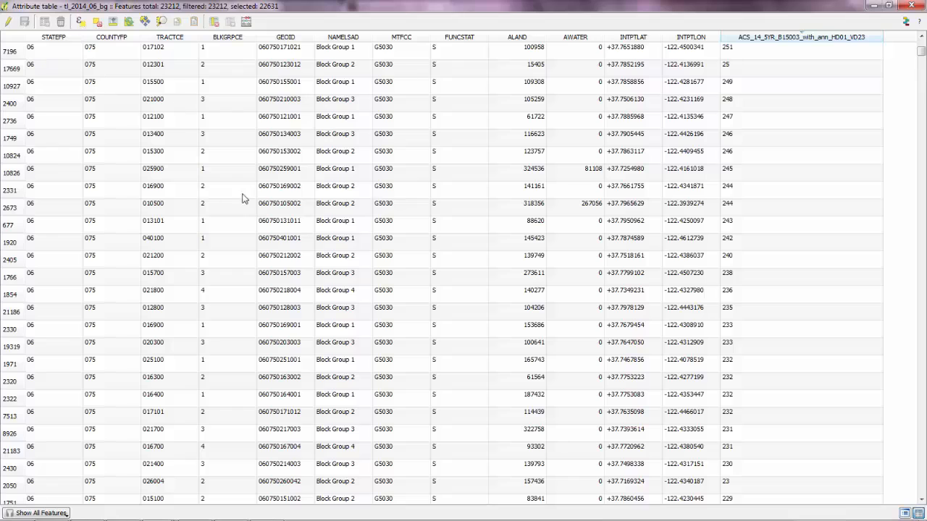
mouse_move(62, 21)
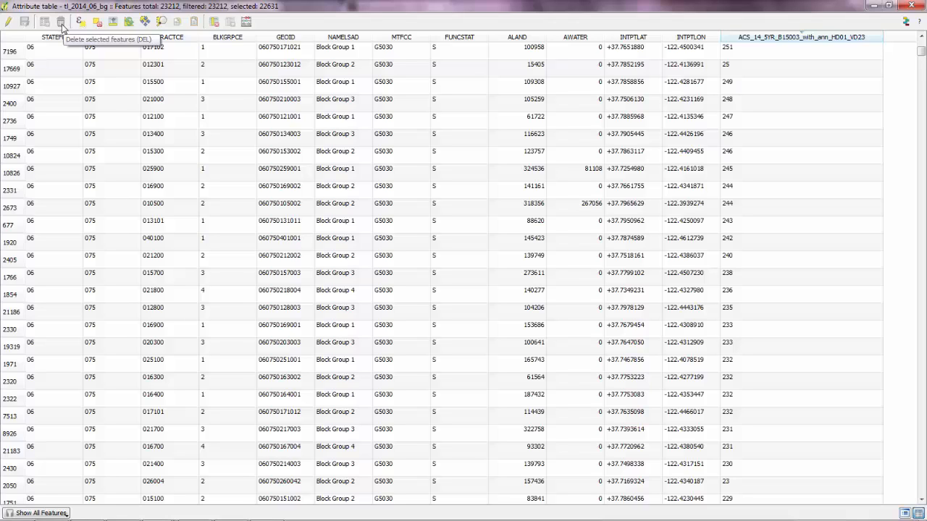
mouse_move(12, 29)
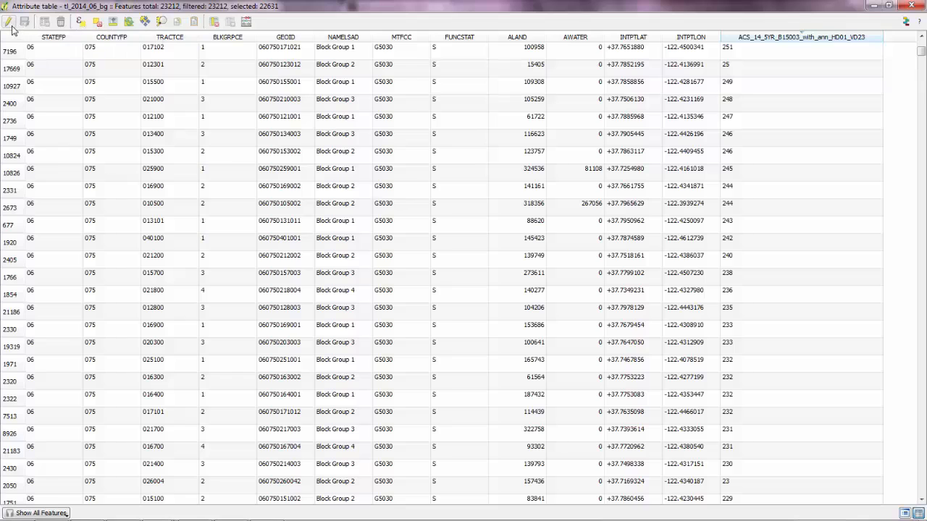
mouse_move(10, 21)
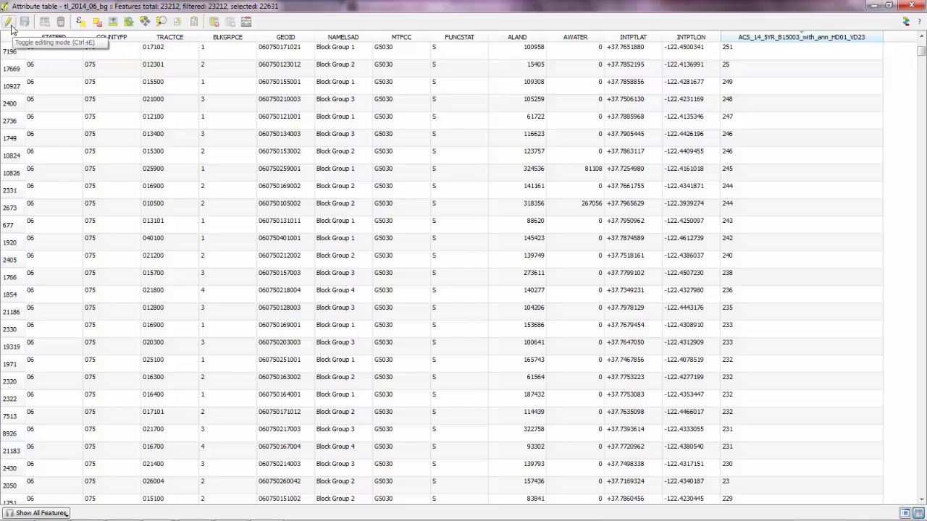
- Turn on editing for the block group layer and close the expression selection window
click(10, 21)
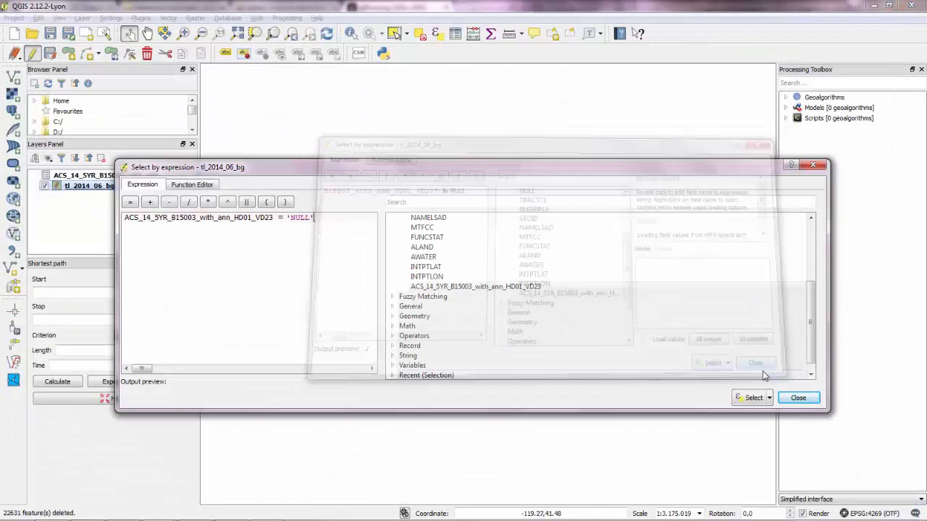
click(797, 398)
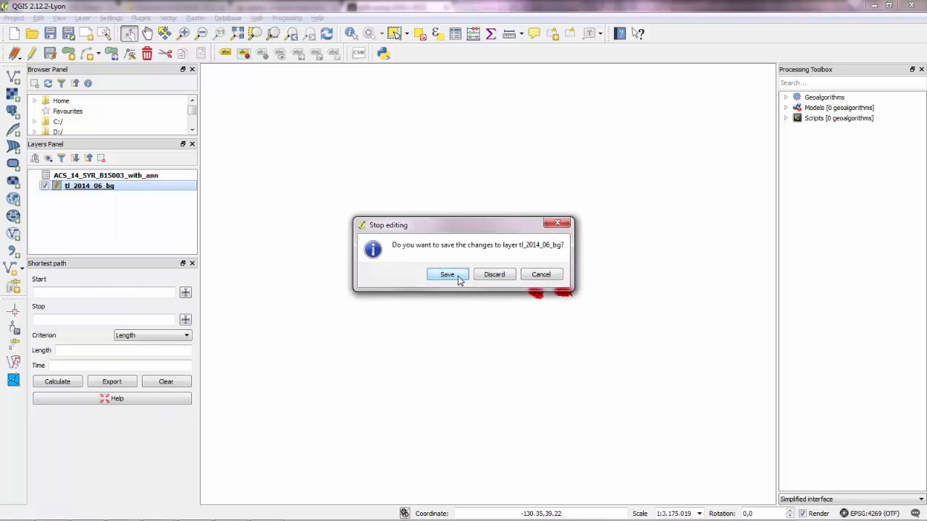
- Save the block group deletions and zoom to the remaining San Francisco block groups
click(446, 274)
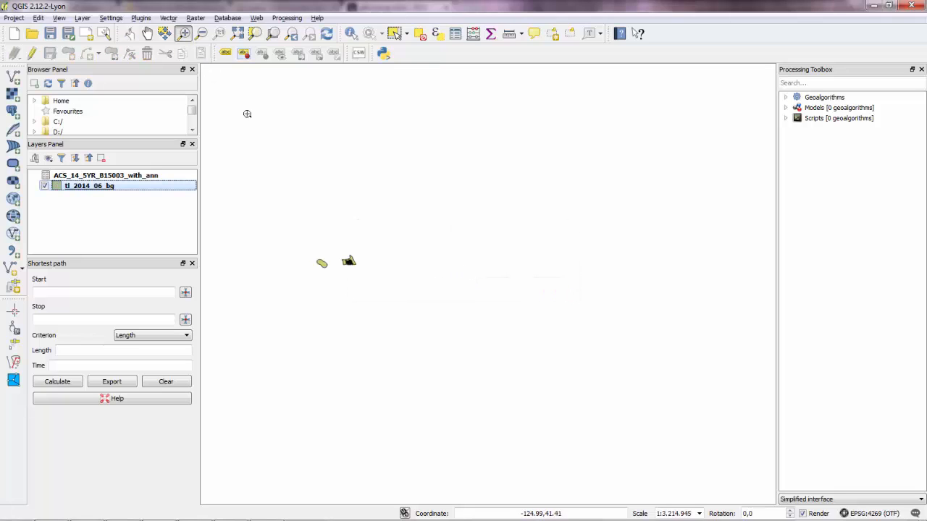
drag(313, 255, 386, 293)
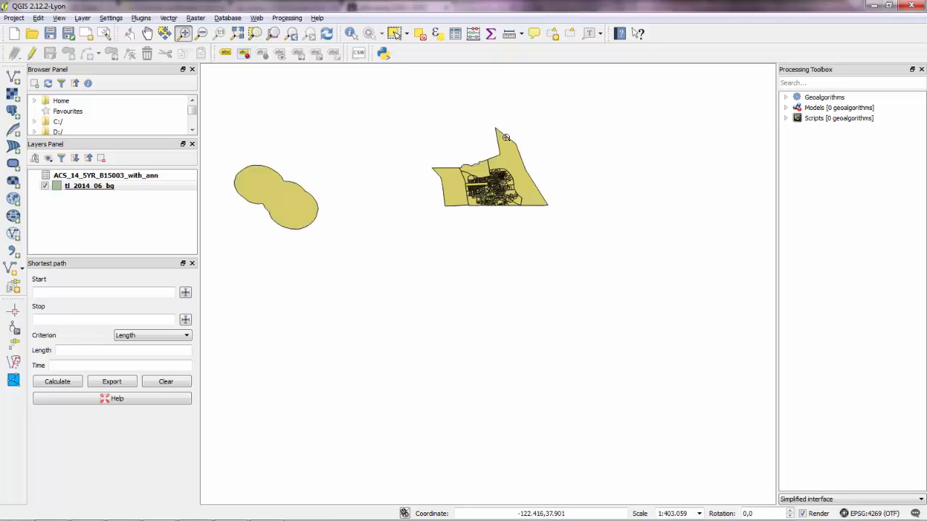
mouse_move(387, 154)
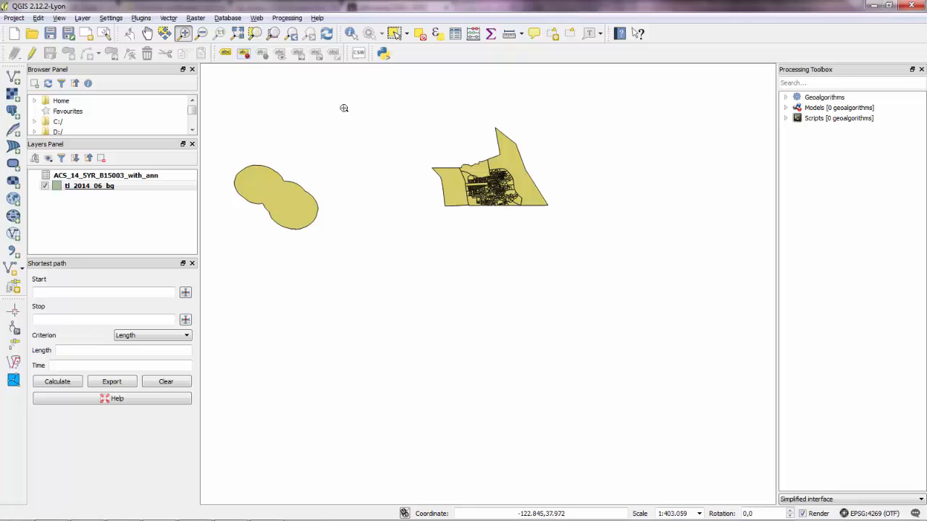
click(256, 17)
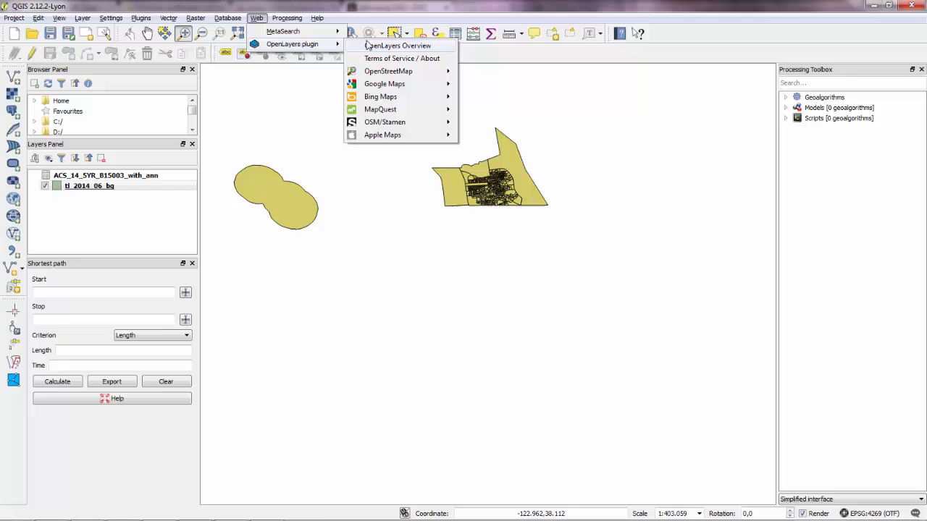
mouse_move(388, 71)
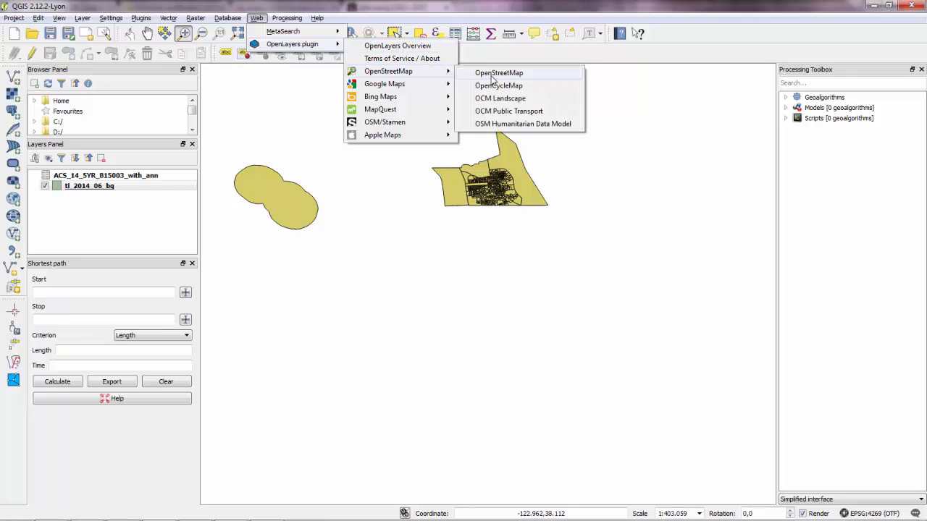
- Add the OpenStreetMap basemap from the OpenLayers plugin beneath the block groups
click(498, 72)
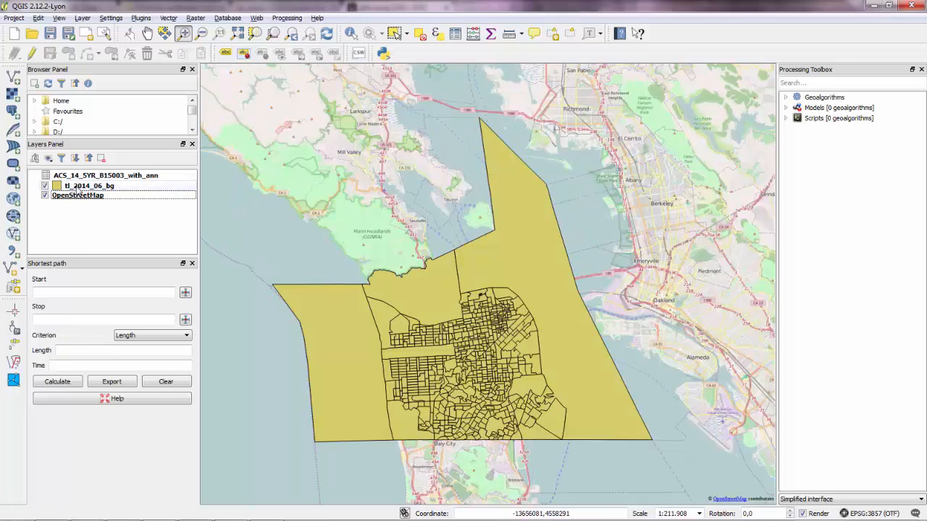
mouse_move(89, 186)
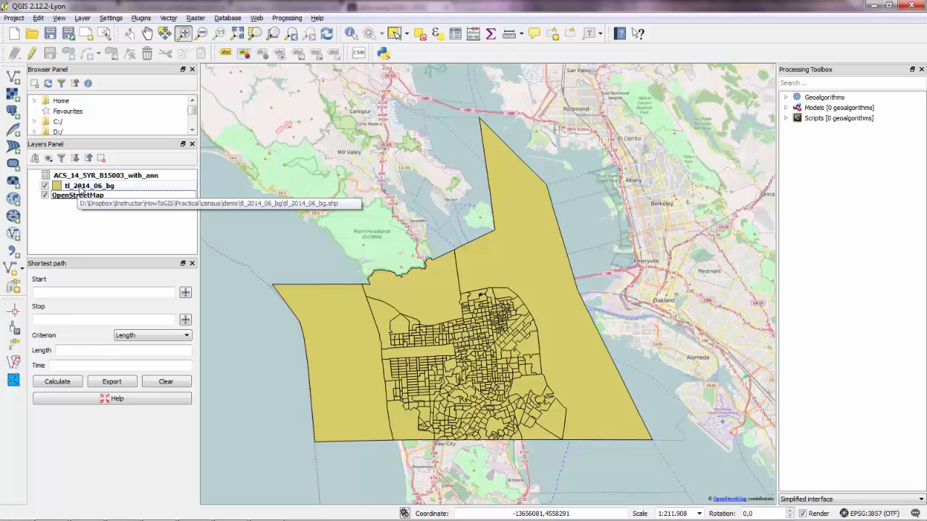
right_click(89, 185)
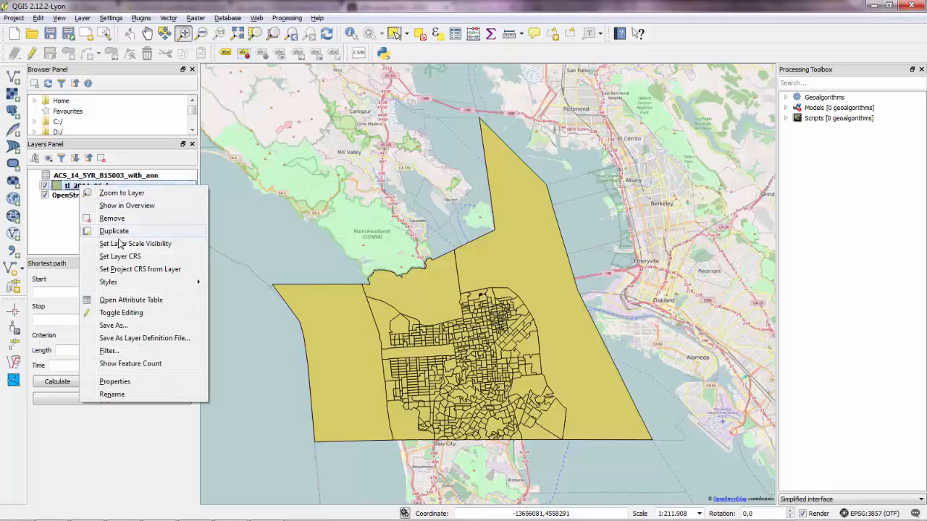
click(130, 299)
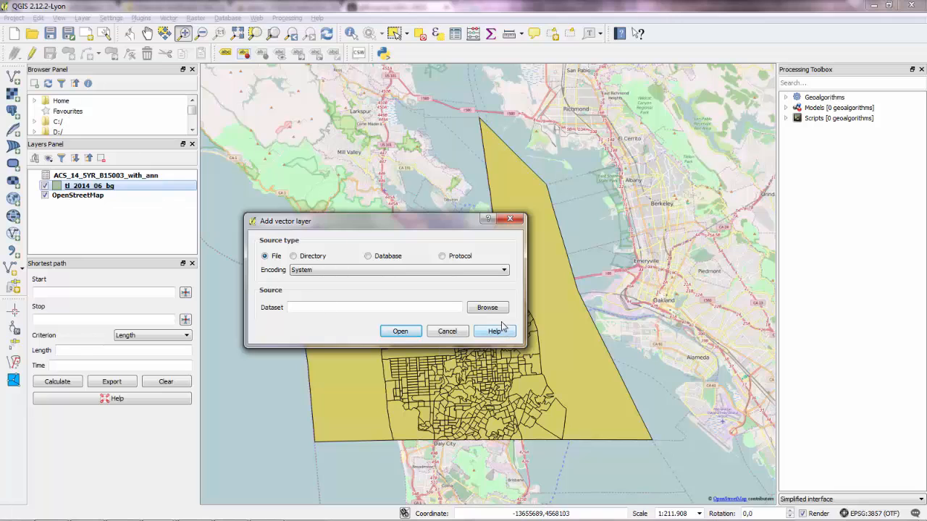
- Browse up to the Practical folder and into the folder holding the supermarkets shapefile
click(486, 307)
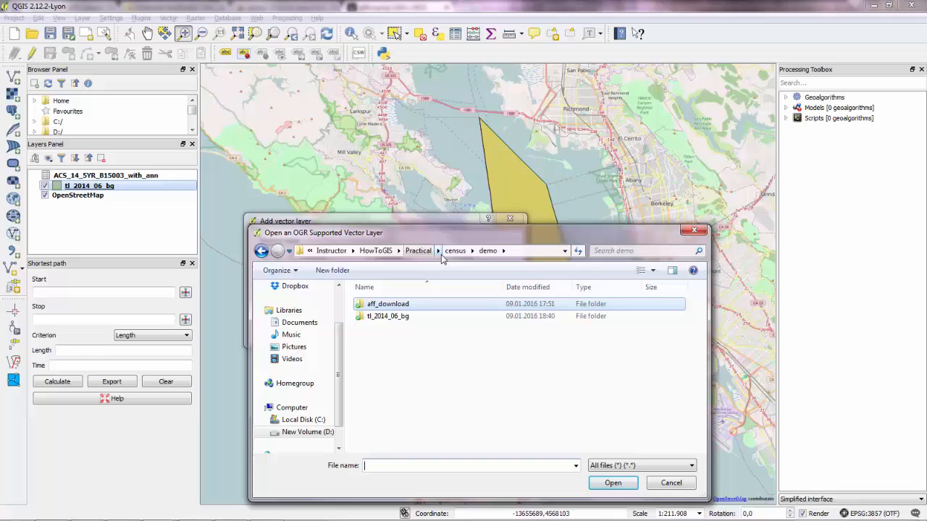
click(417, 250)
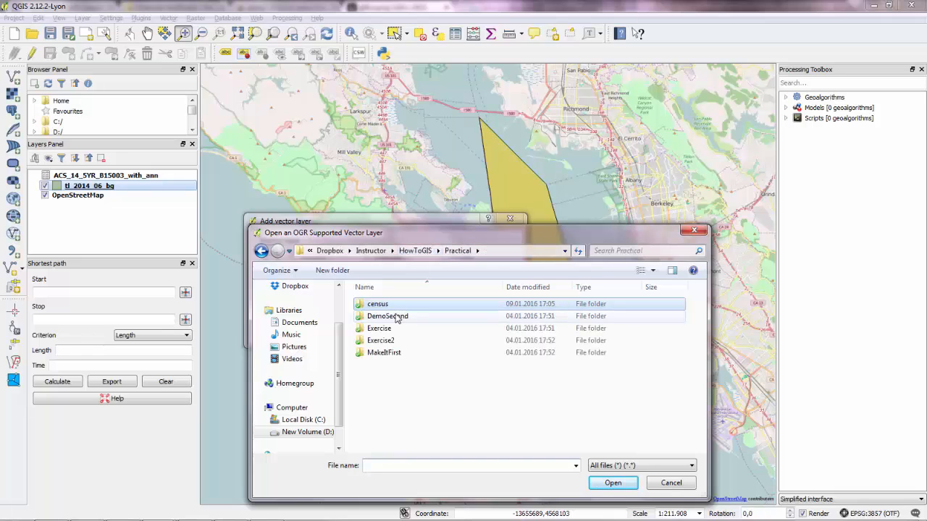
double_click(387, 315)
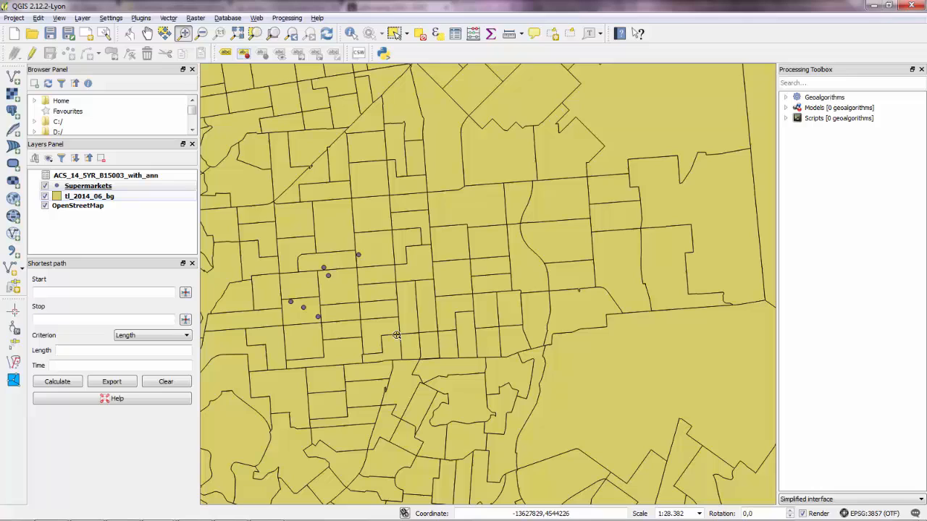
mouse_move(242, 263)
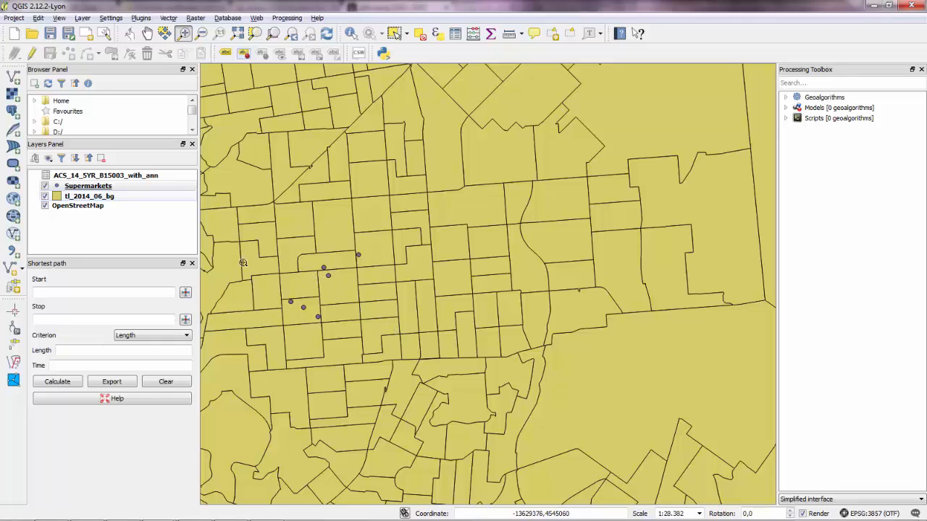